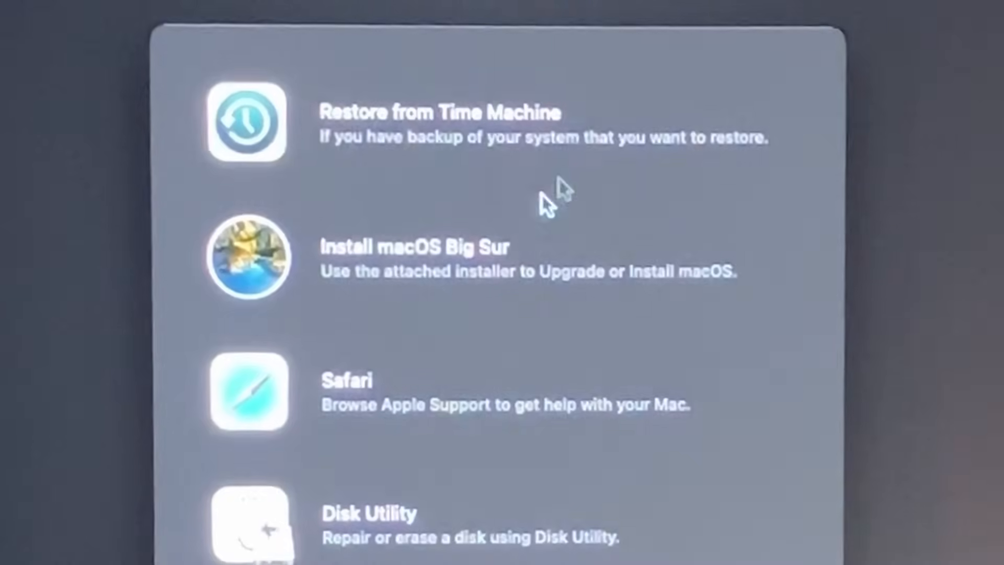
Dismiss the Big Sur installer launch error, finish Welcome setup and reach the App Store listing.
{"action": "left_click", "coordinate": [417, 256]}
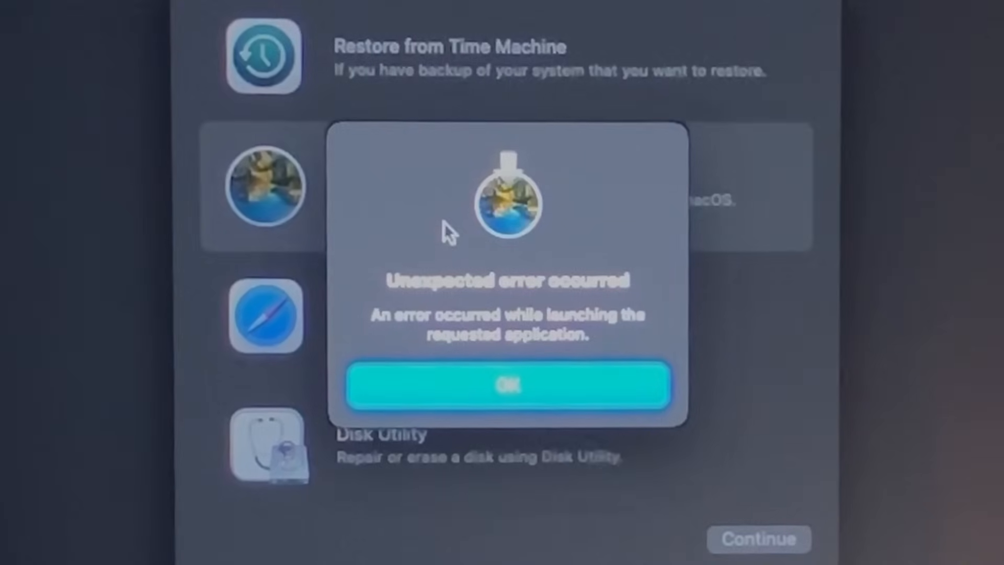
{"action": "left_click", "coordinate": [506, 383]}
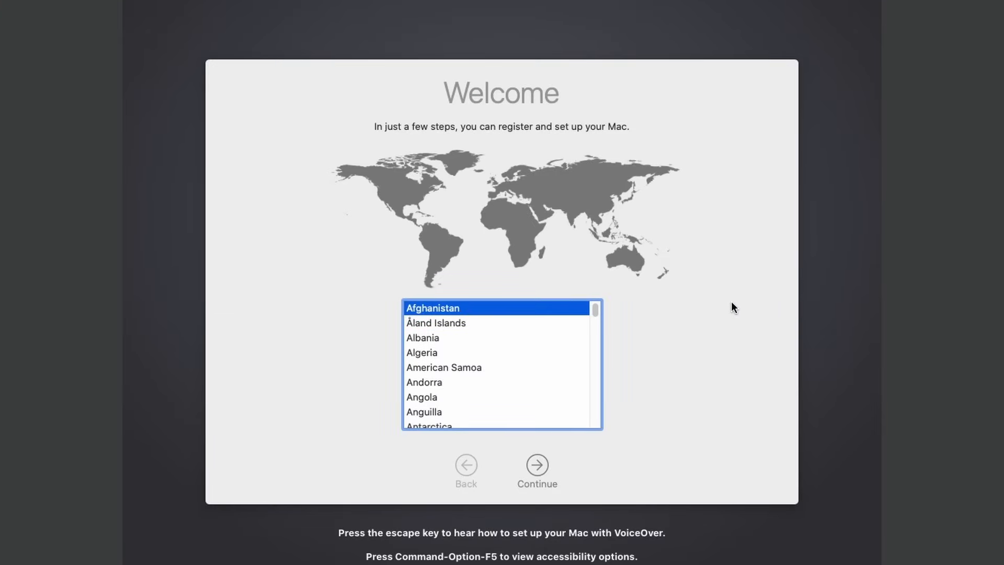
{"action": "mouse_move", "coordinate": [468, 392]}
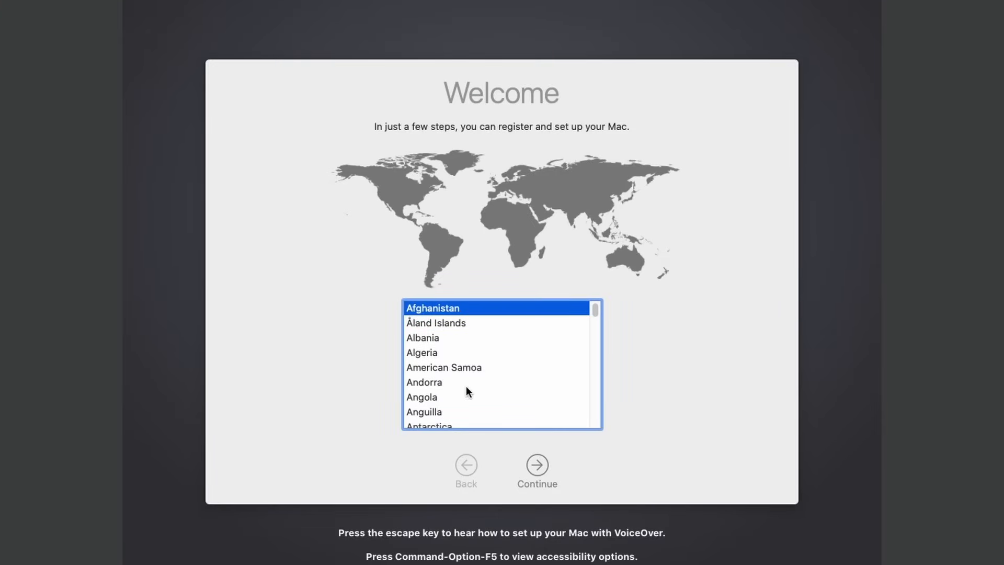
{"action": "left_click", "coordinate": [536, 464]}
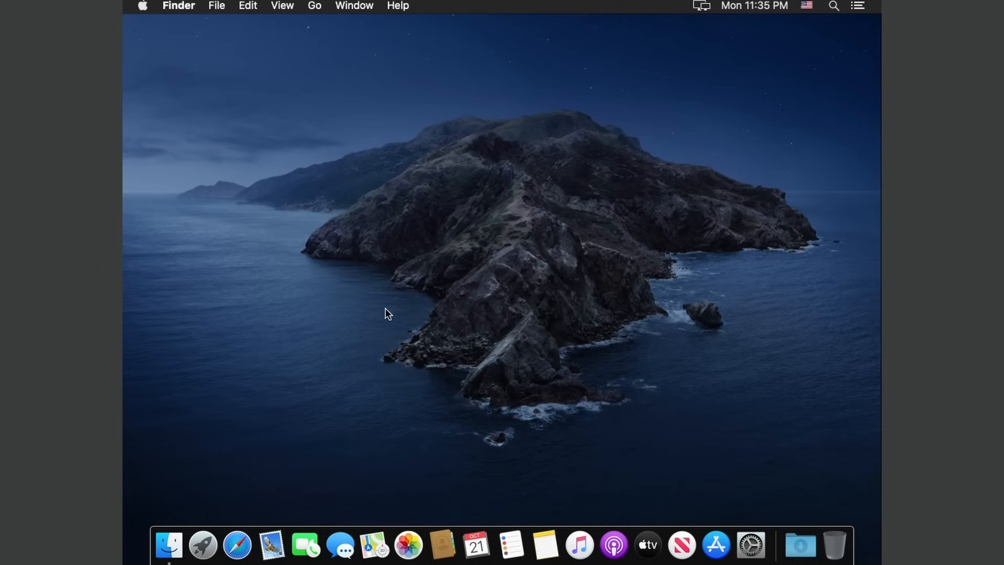
{"action": "mouse_move", "coordinate": [418, 318]}
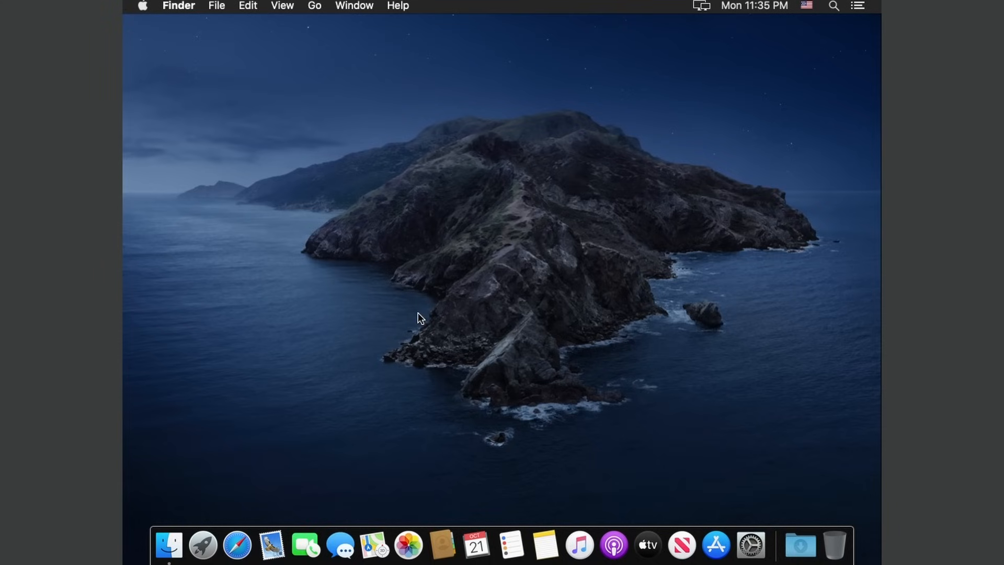
{"action": "mouse_move", "coordinate": [473, 314]}
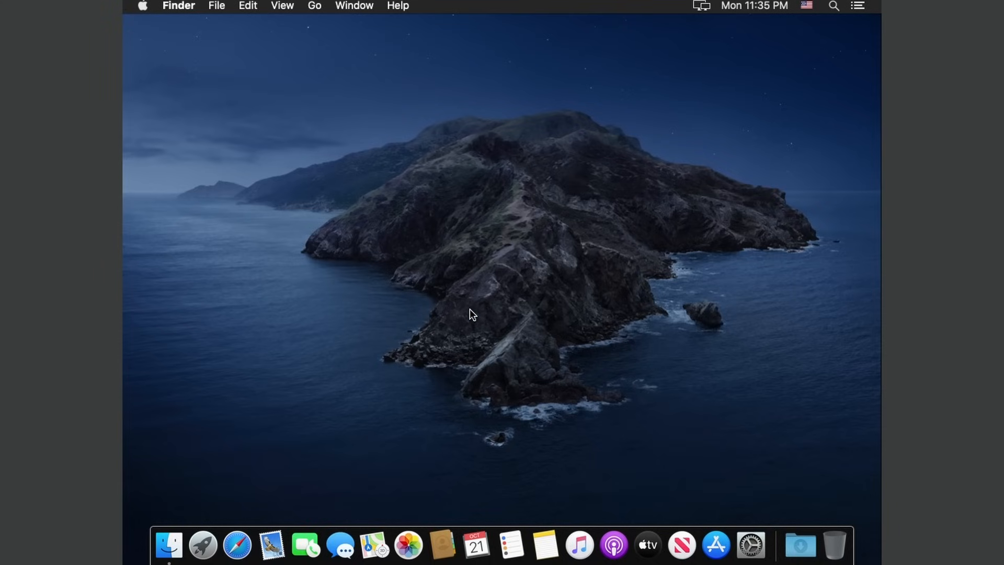
{"action": "left_click", "coordinate": [237, 545]}
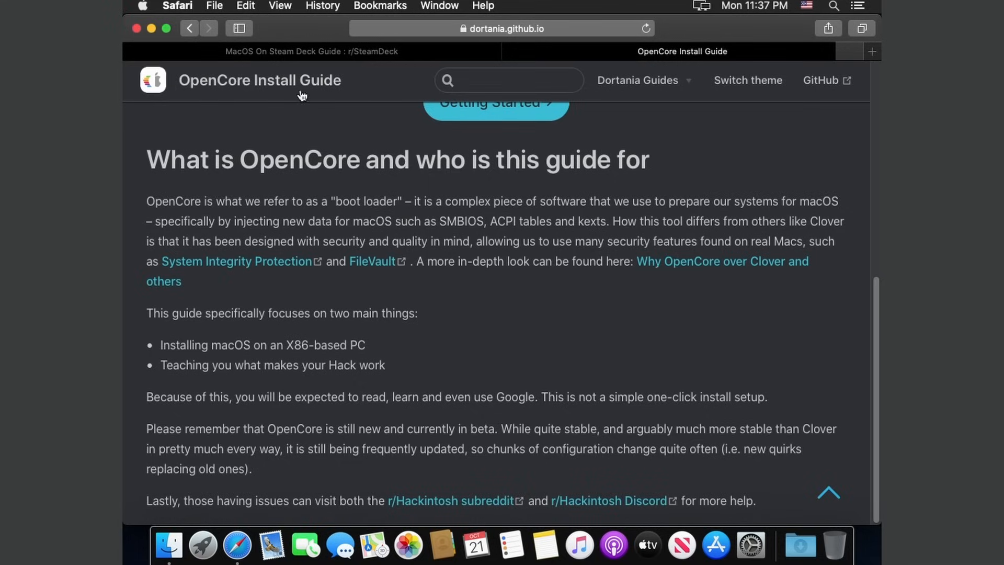
{"action": "scroll", "scroll_direction": "down", "scroll_amount": 3}
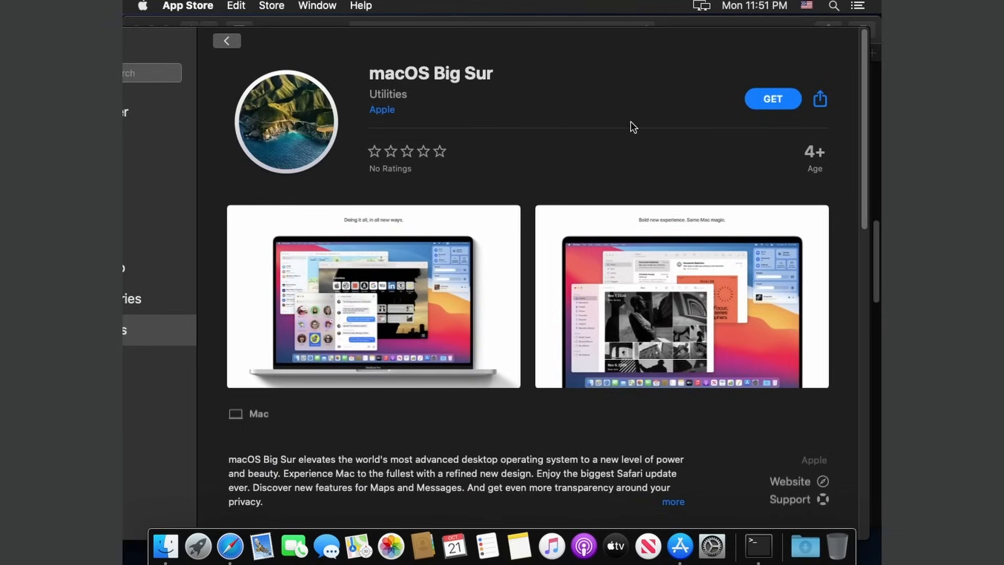
Get macOS Big Sur 11.7.10 and confirm the Software Update download.
{"action": "left_click", "coordinate": [772, 98]}
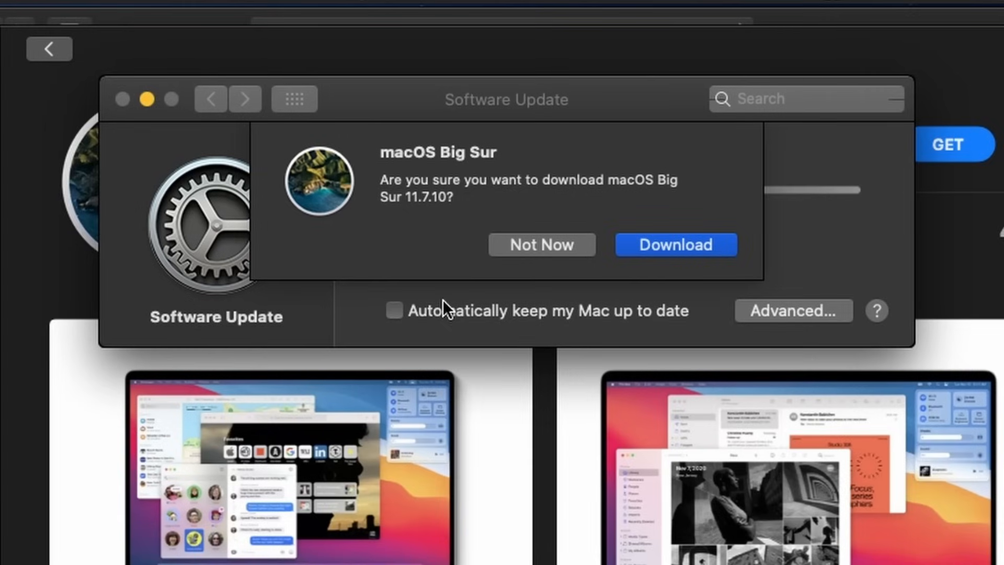
{"action": "left_click", "coordinate": [675, 244]}
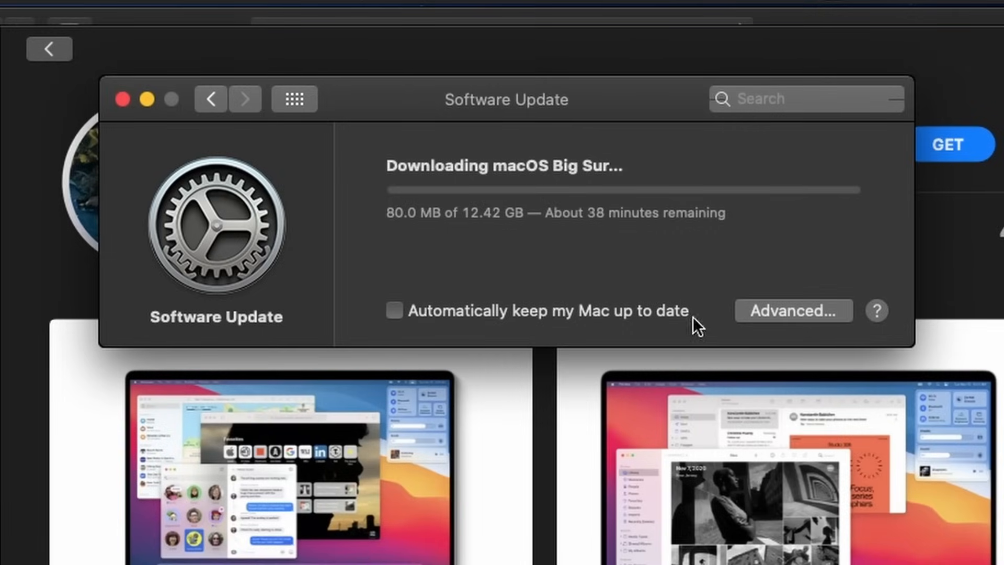
{"action": "mouse_move", "coordinate": [452, 367]}
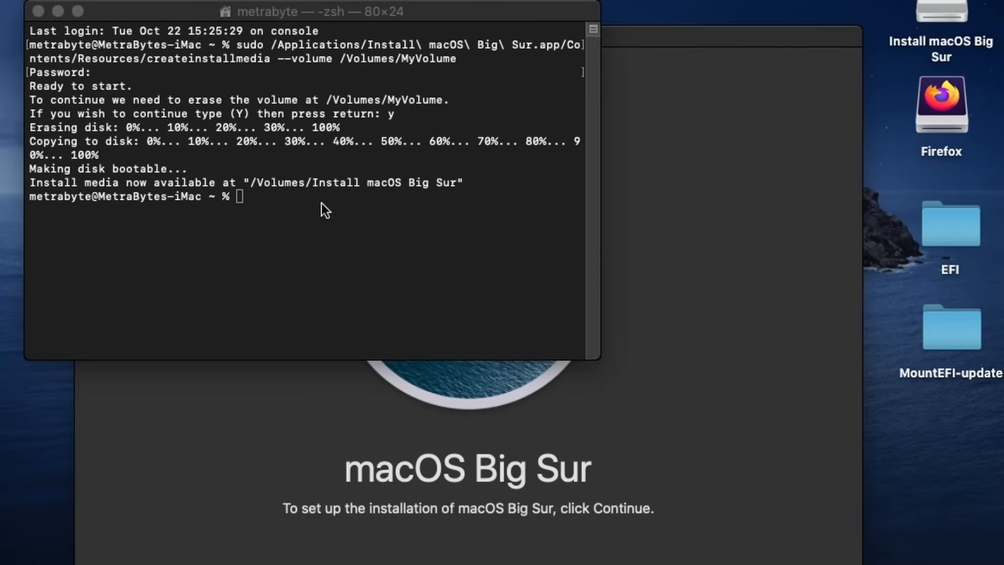
{"action": "mouse_move", "coordinate": [995, 298]}
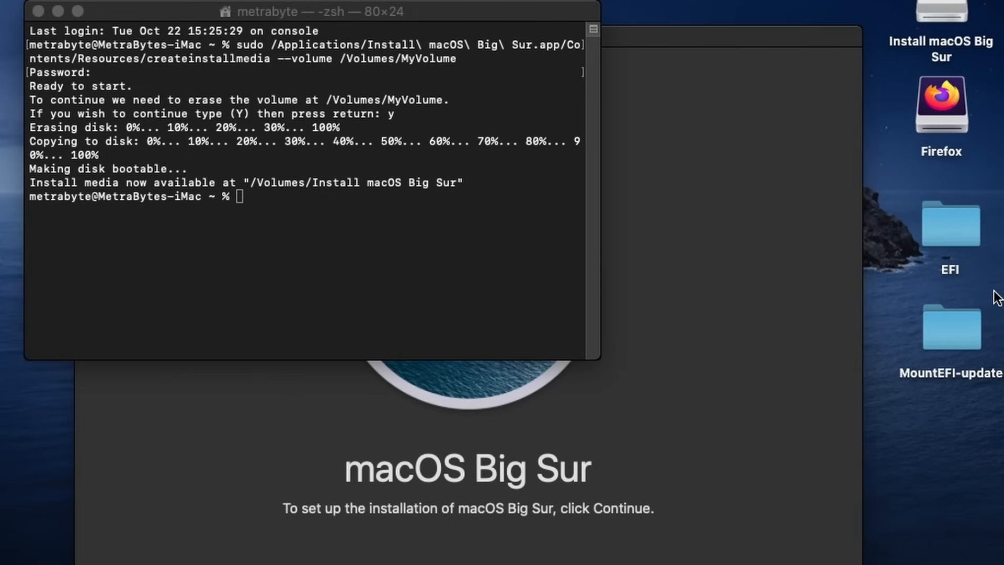
Go into the MountEFI-update folder after createinstallmedia finishes on MyVolume.
{"action": "left_click", "coordinate": [950, 223]}
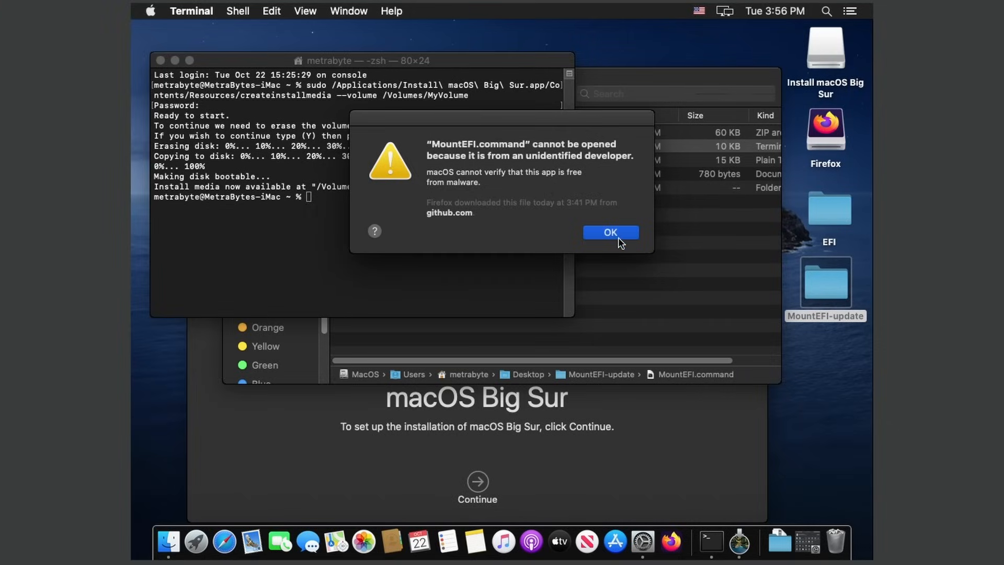
Acknowledge the unidentified developer warning so MountEFI.command can be allowed and run.
{"action": "left_click", "coordinate": [608, 232]}
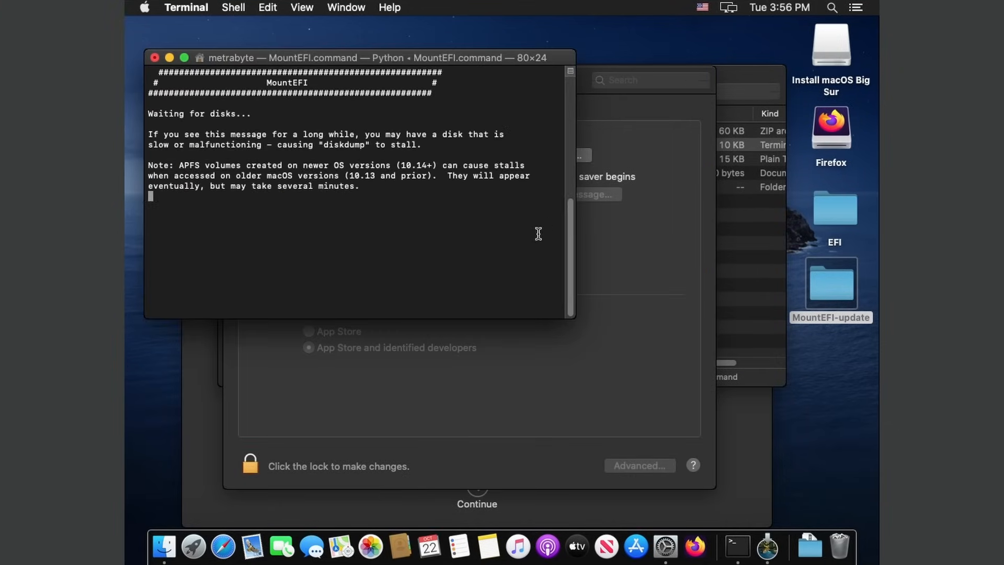